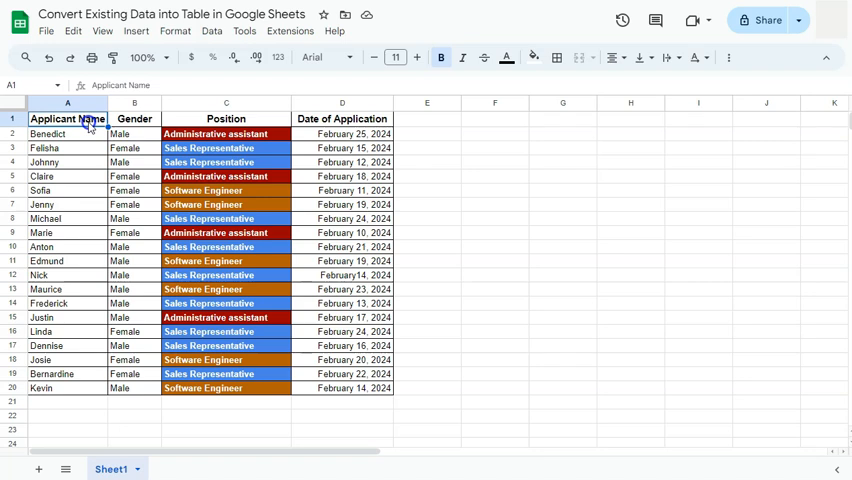
Step: Select the applicant data range A1:D20, from the header row through the last applicant
left_click_drag(68, 118, 342, 388)
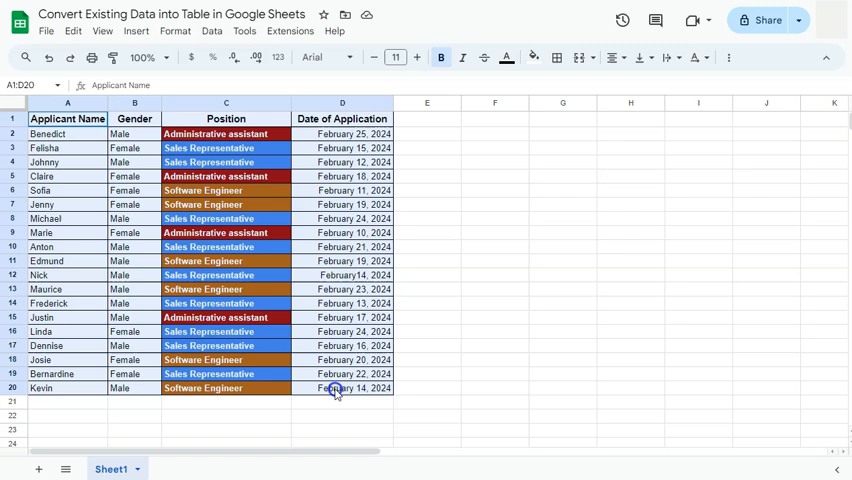
left_click(68, 118)
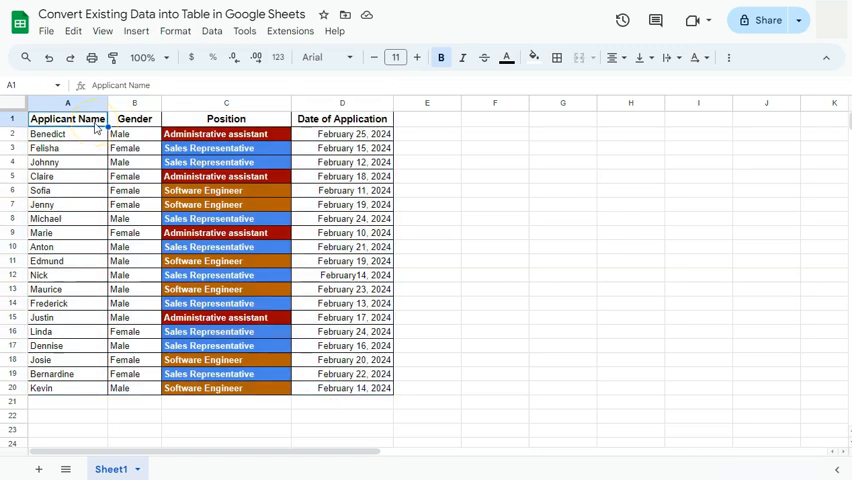
left_click_drag(68, 118, 342, 388)
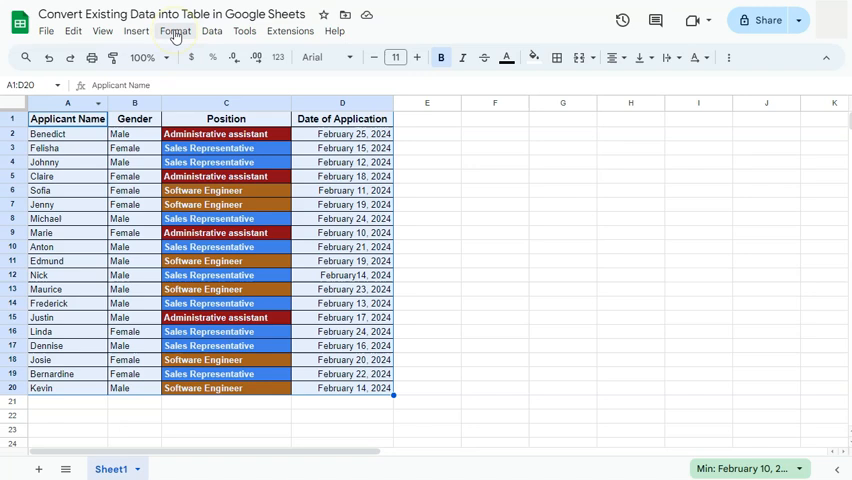
Step: Convert the selected applicant range into a table via Format > Convert to table
left_click(176, 32)
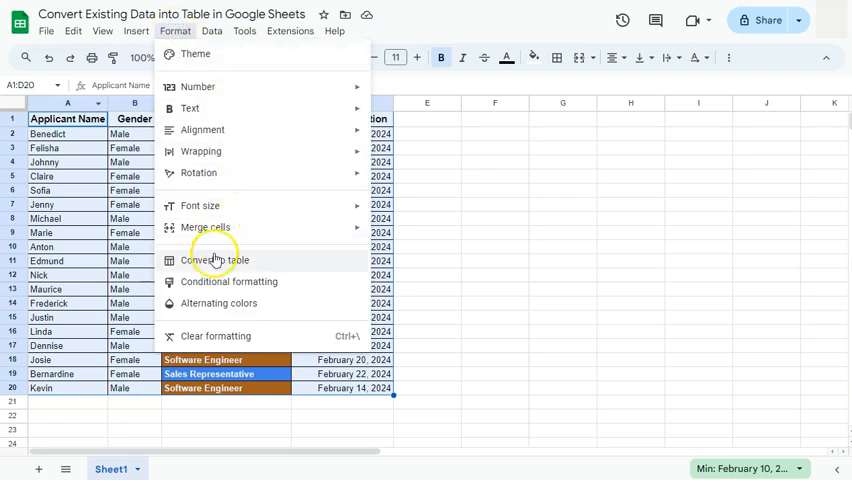
mouse_move(232, 264)
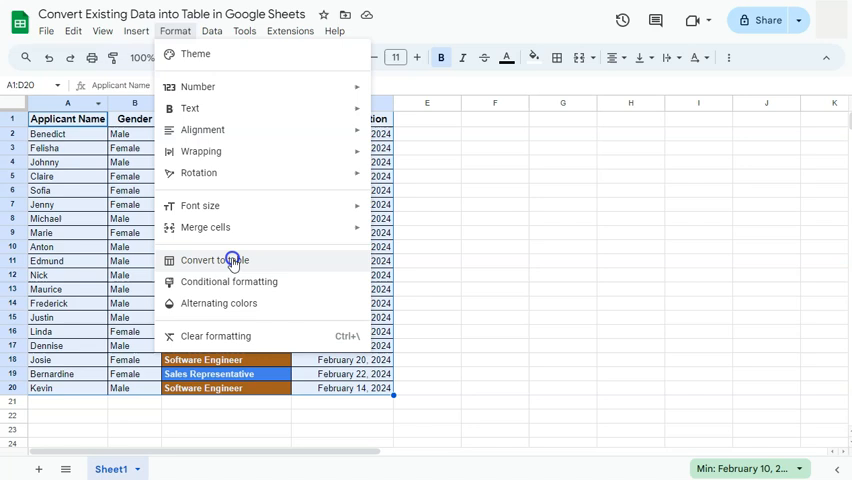
left_click(212, 260)
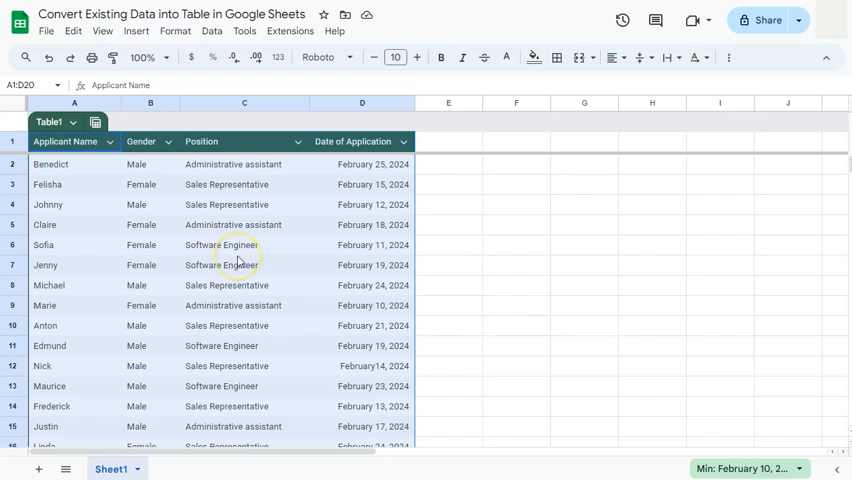
left_click(448, 164)
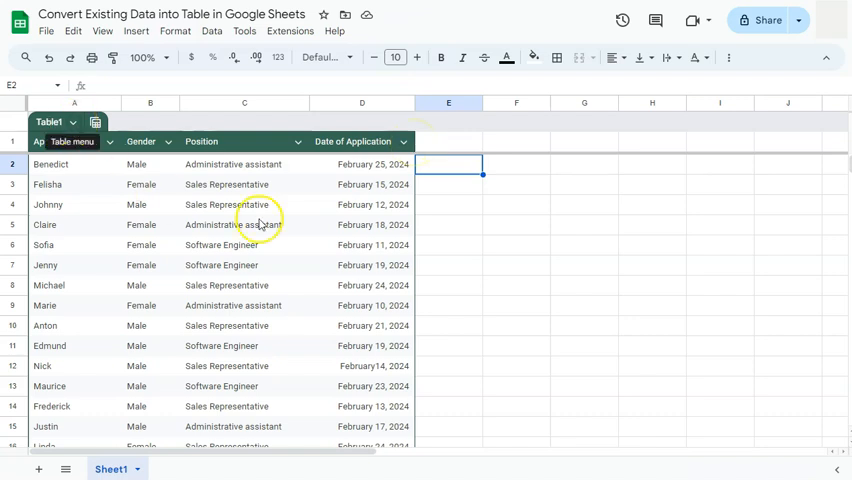
left_click(72, 120)
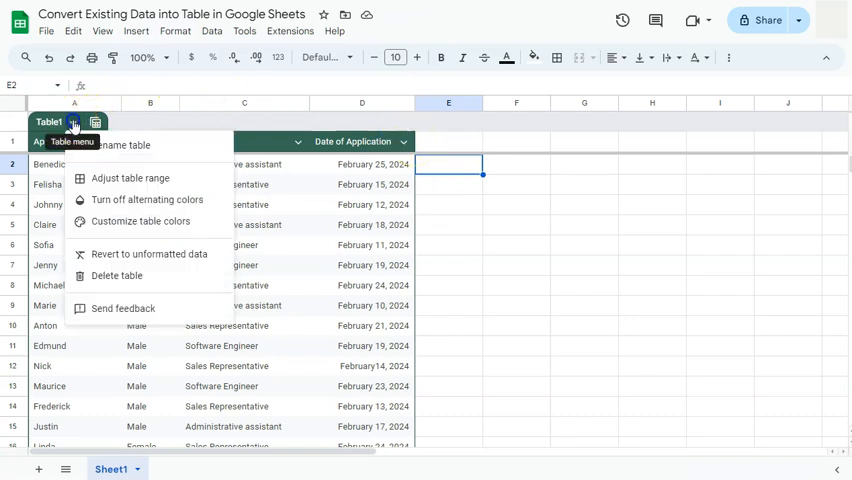
mouse_move(112, 144)
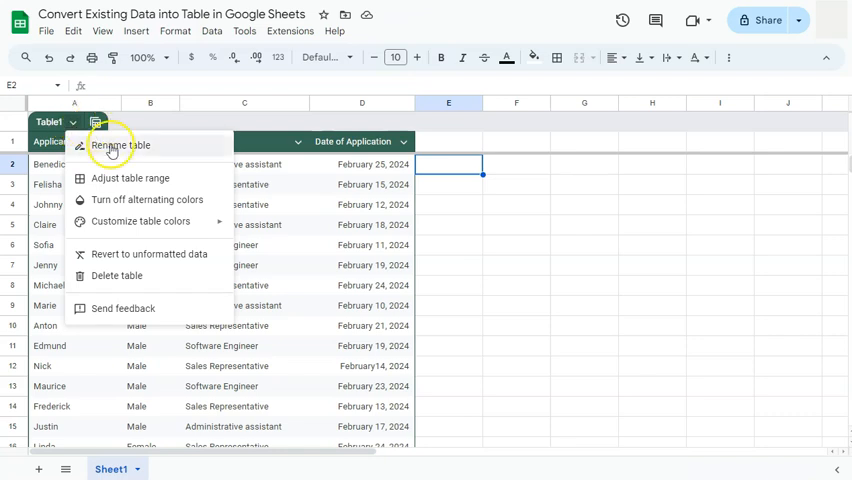
mouse_move(126, 308)
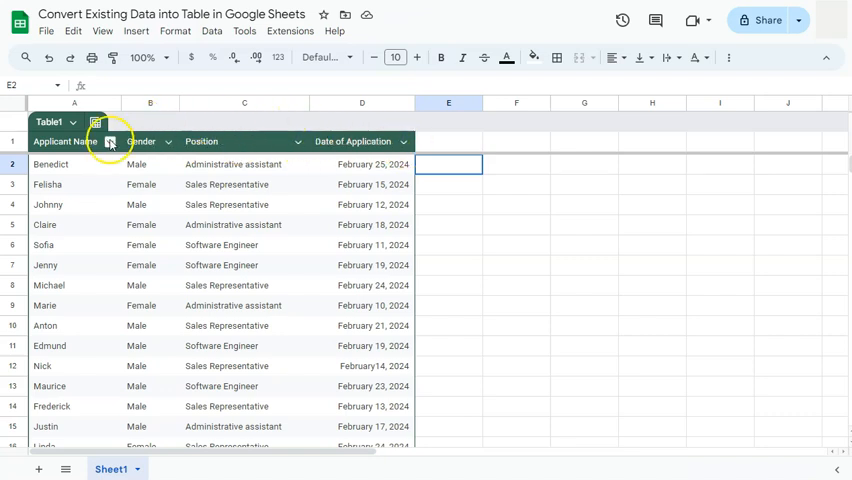
Step: Change the Position column's type to Dropdown from its header menu
left_click(110, 140)
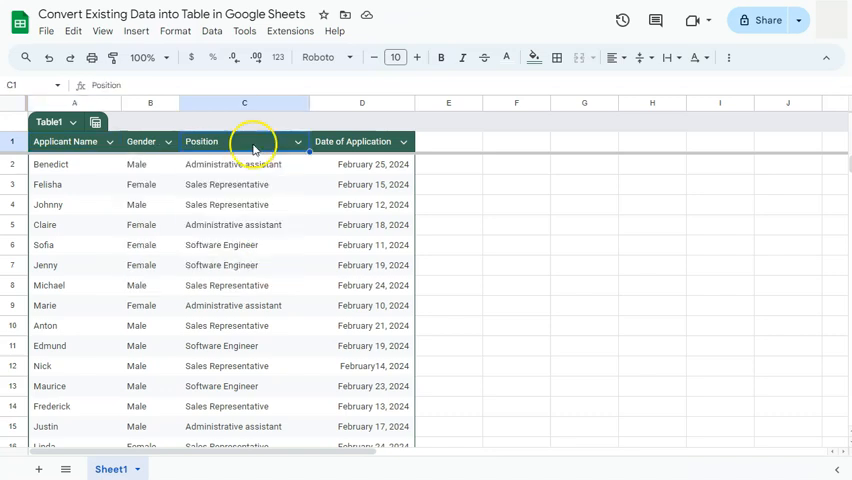
mouse_move(232, 170)
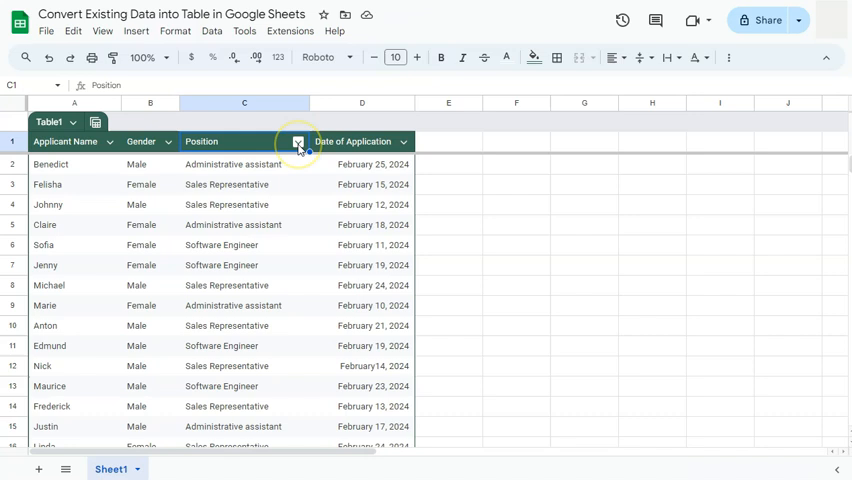
left_click(298, 140)
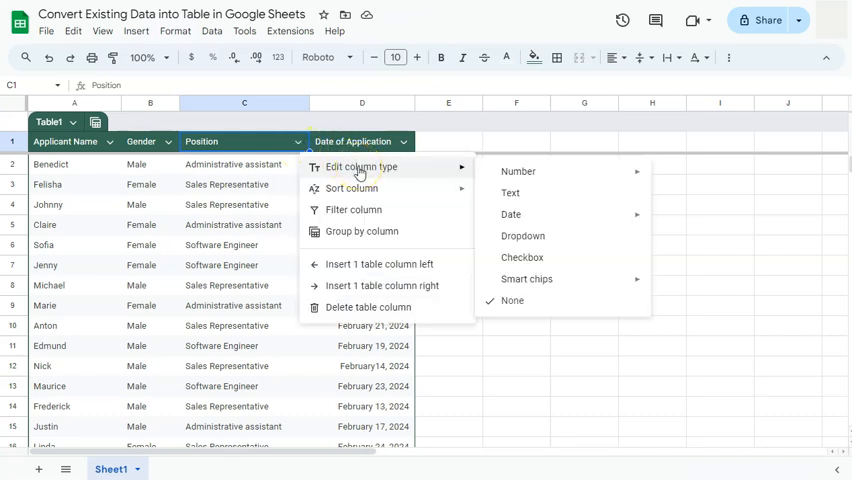
mouse_move(522, 236)
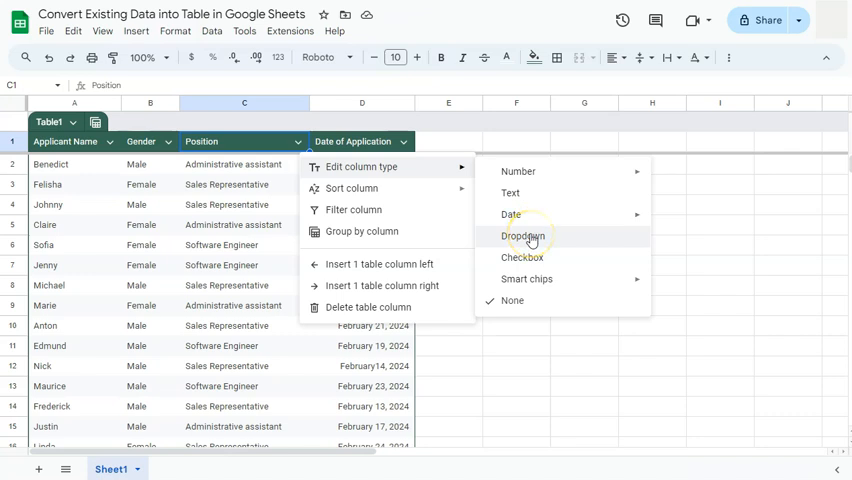
left_click(524, 236)
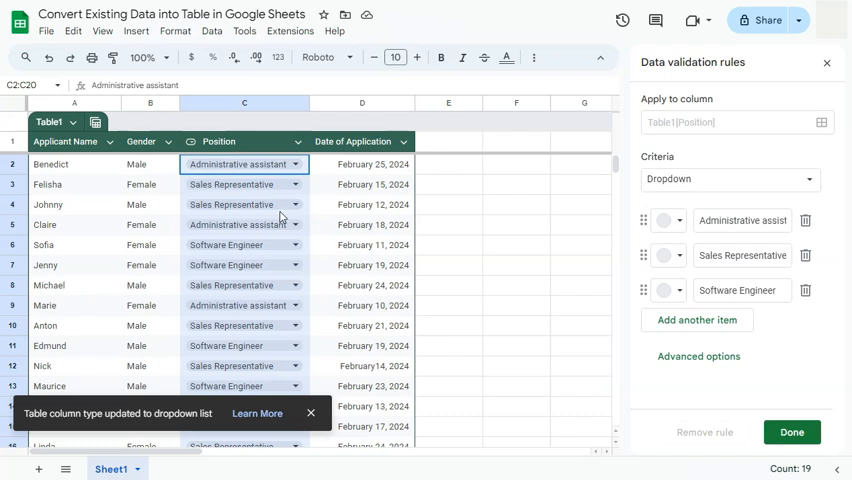
mouse_move(498, 154)
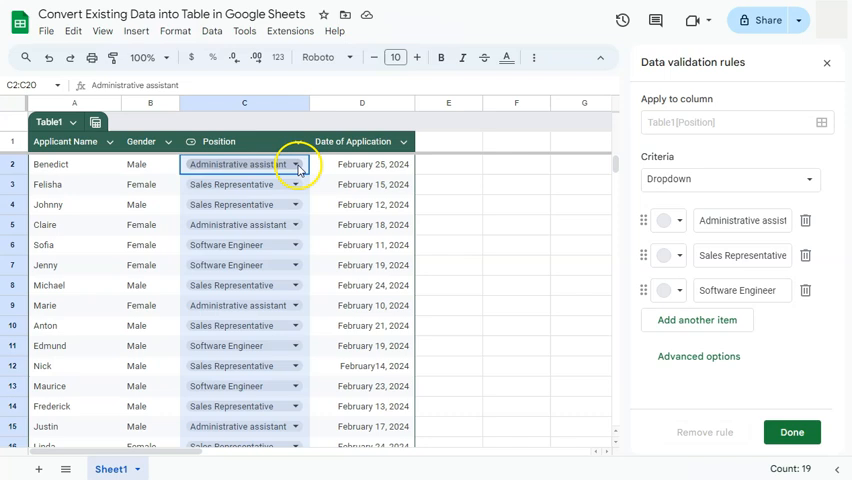
Step: Set the first applicant's position to Sales Representative using the C2 dropdown
left_click(296, 164)
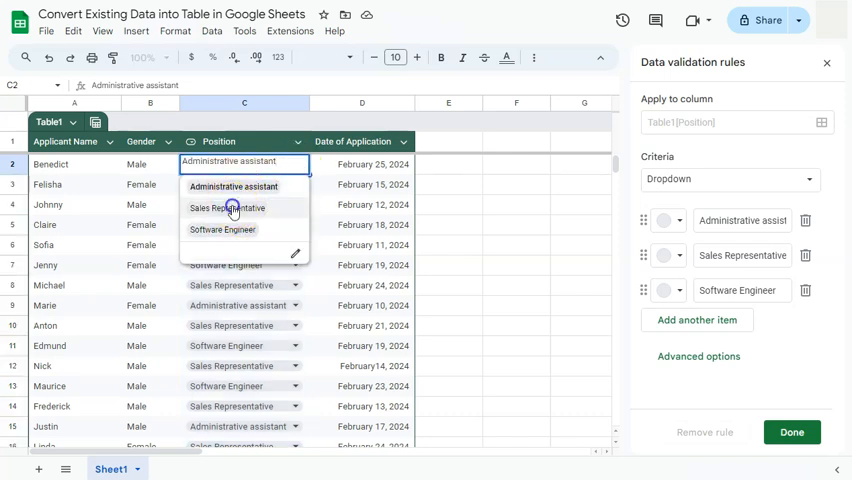
left_click(226, 208)
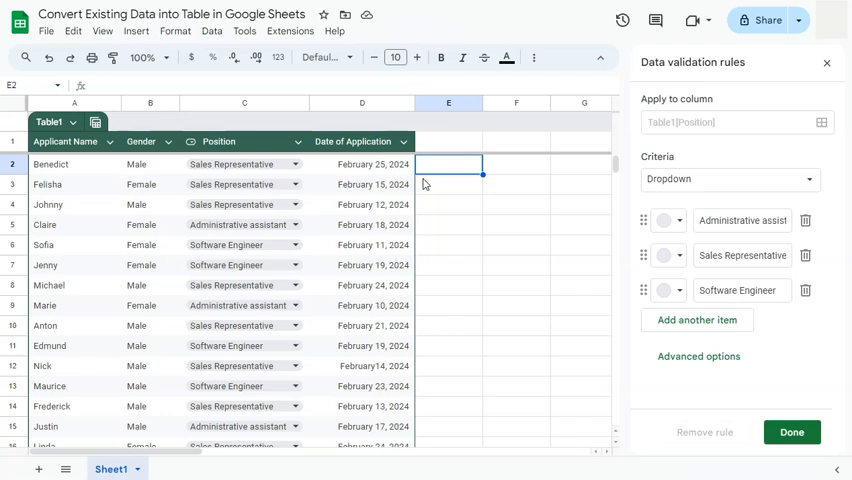